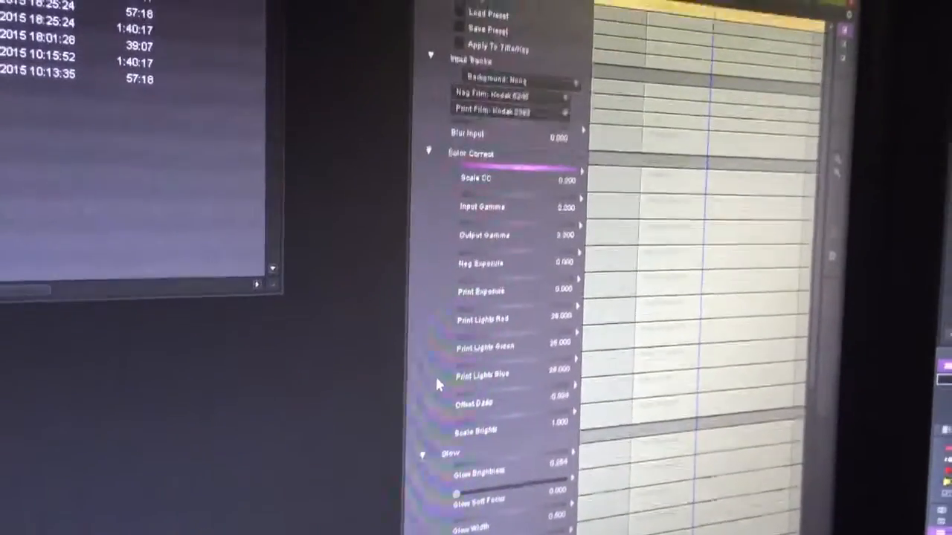
Step: Scroll to the film effect's Fields parameters and open the Fields menu showing Keep Lower Only
scroll("down", 3)
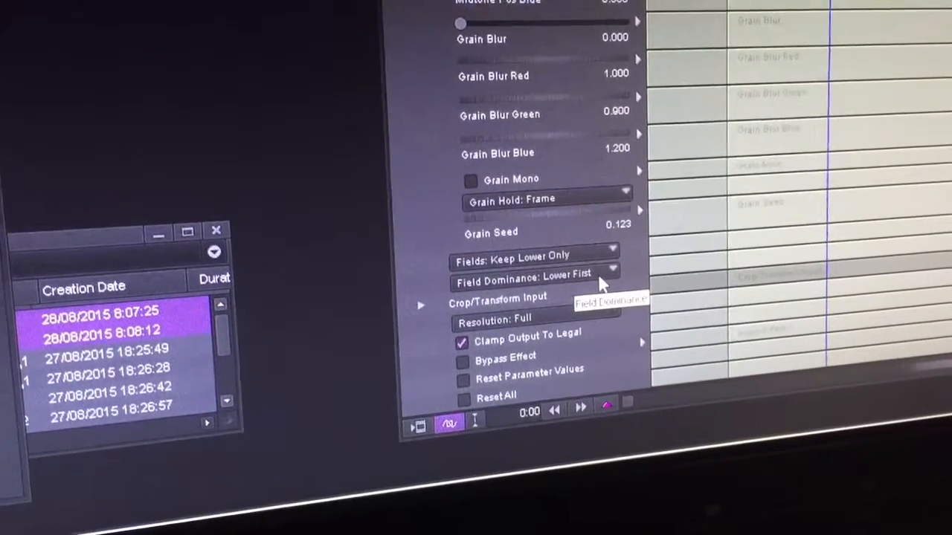
left_click(536, 255)
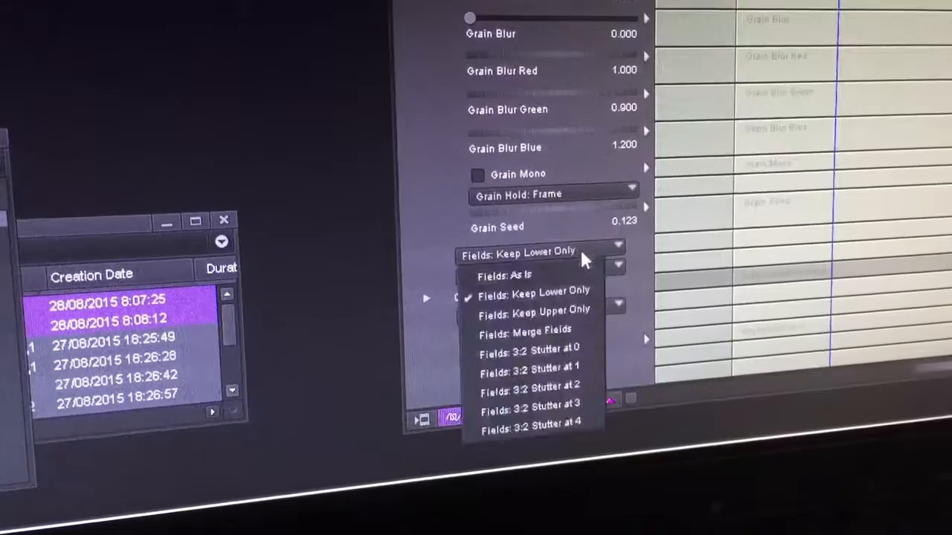